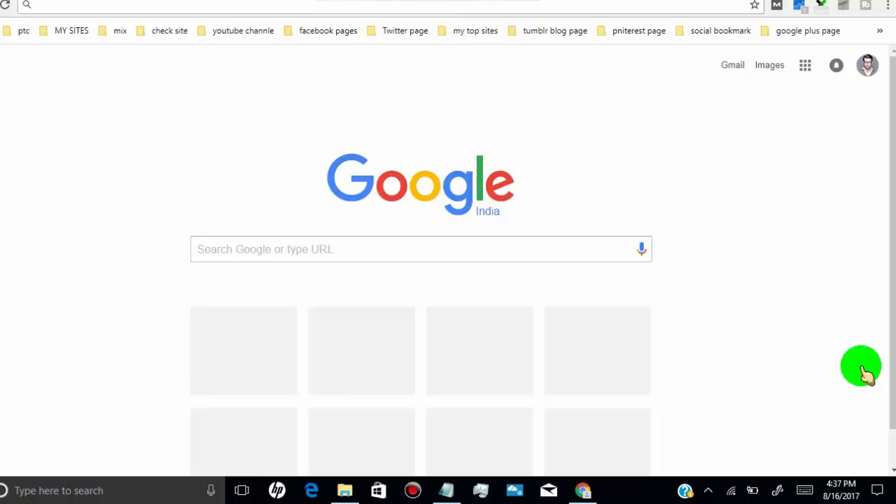
pyautogui.moveTo(873, 105)
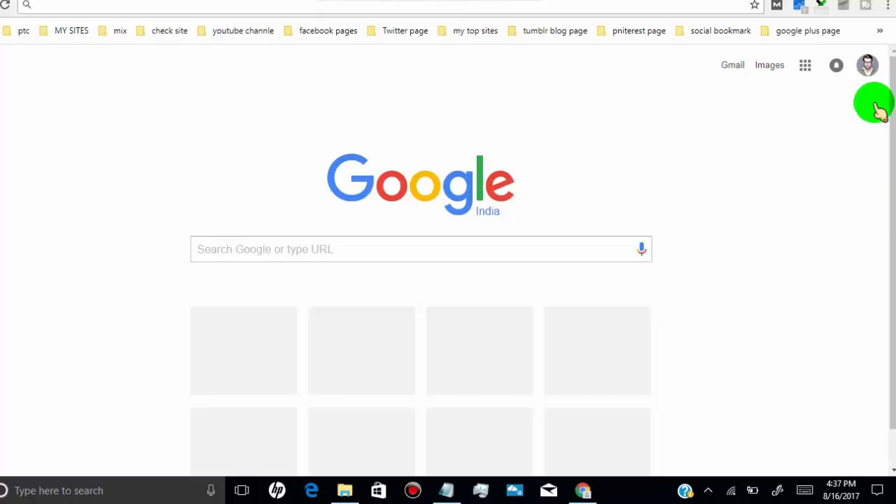
pyautogui.moveTo(889, 10)
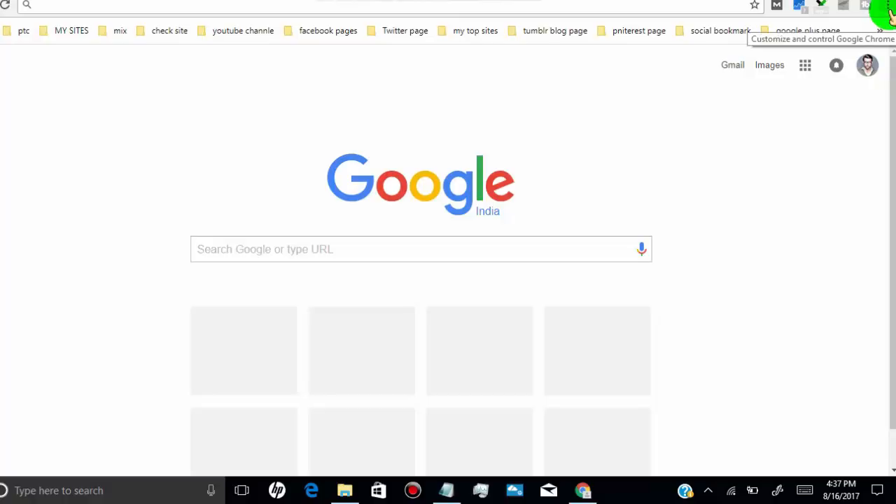
# Open Chrome's three-dot main menu from the new tab page.
pyautogui.click(889, 7)
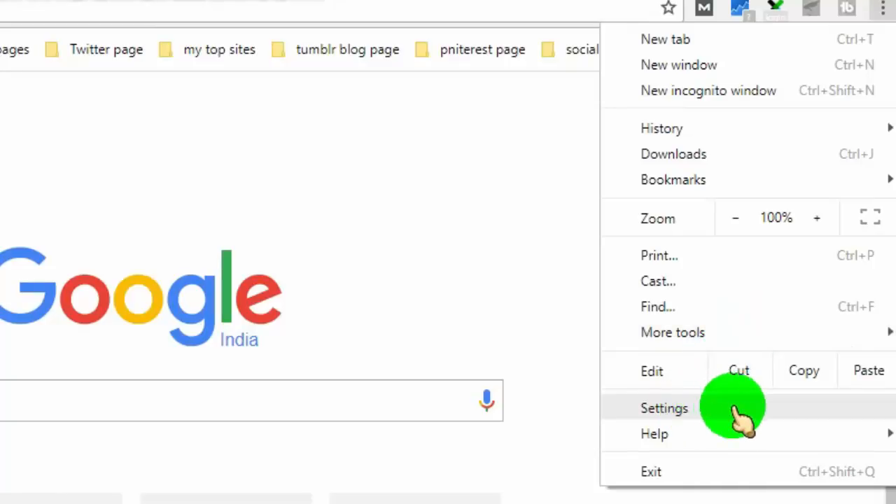
# Go to Settings and load chrome://settings/content to reach Content settings.
pyautogui.click(664, 408)
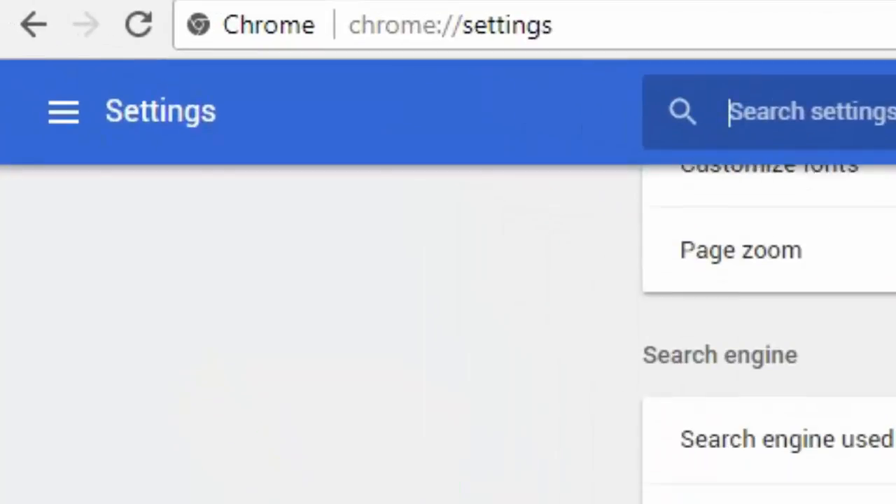
pyautogui.scroll(-3)
pyautogui.write('/content')
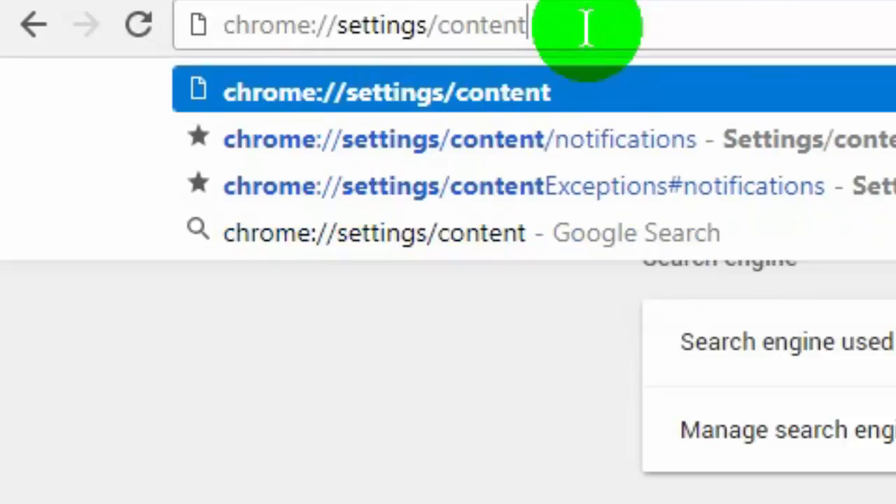
pyautogui.press('Return')
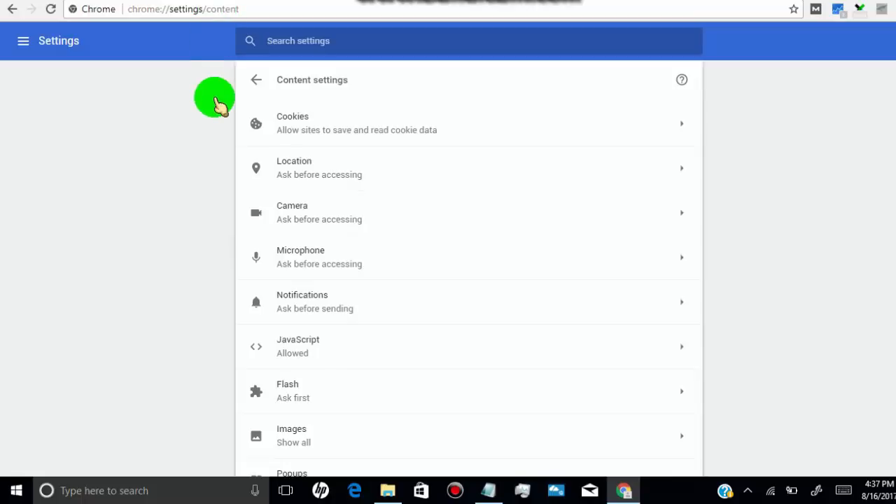
pyautogui.moveTo(420, 254)
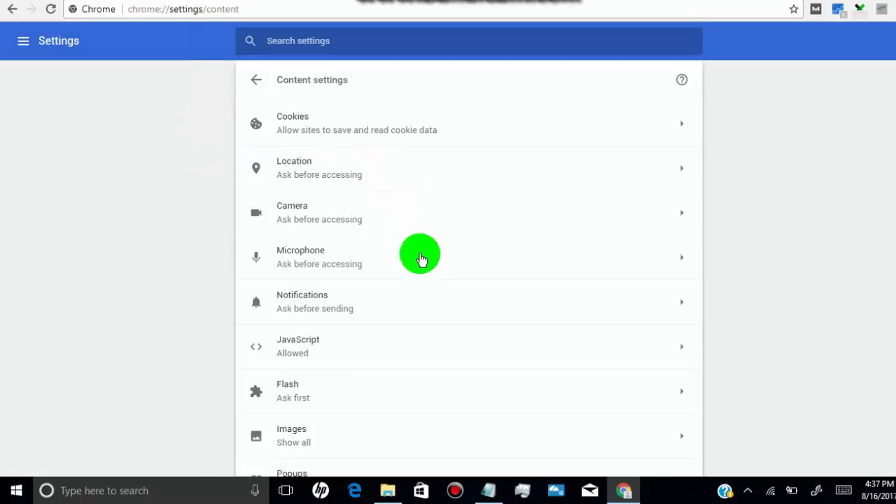
pyautogui.moveTo(255, 259)
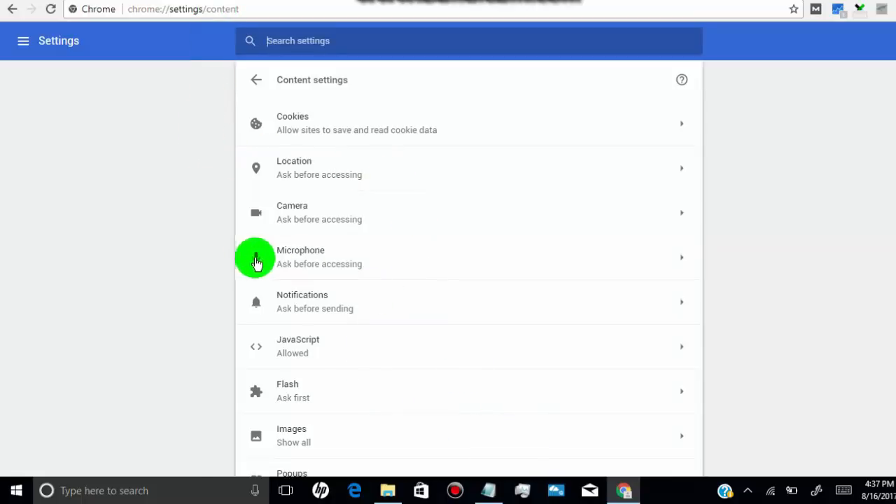
pyautogui.moveTo(490, 309)
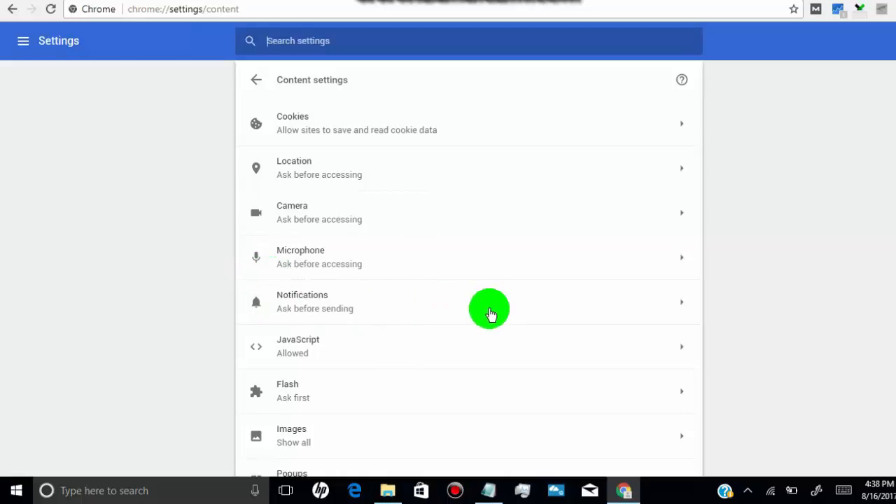
pyautogui.moveTo(678, 308)
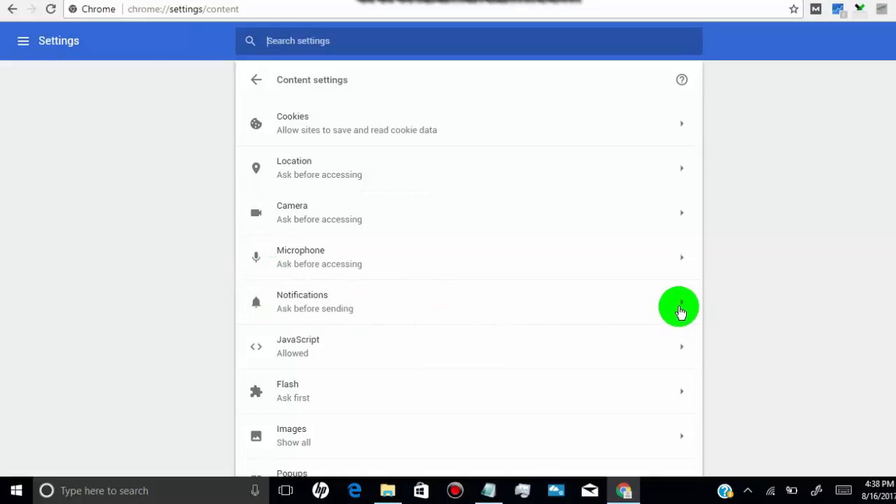
# Open the Notifications row to see blocked and allowed sites.
pyautogui.click(461, 302)
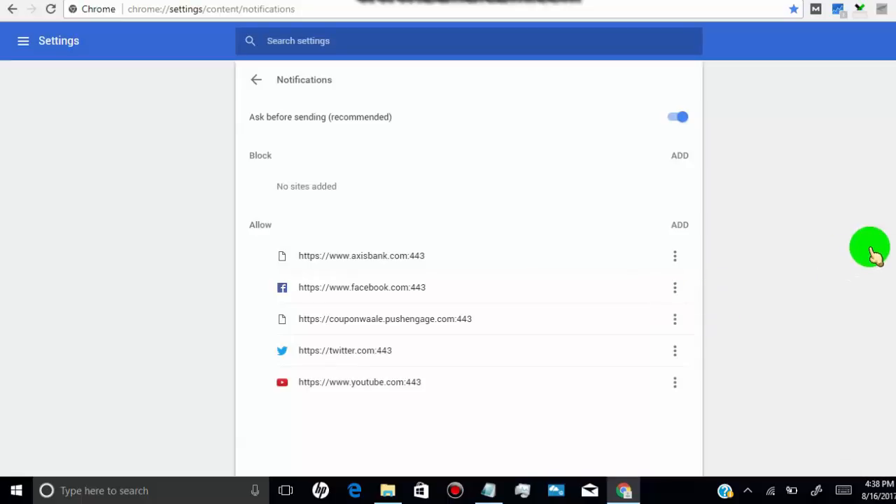
pyautogui.moveTo(578, 158)
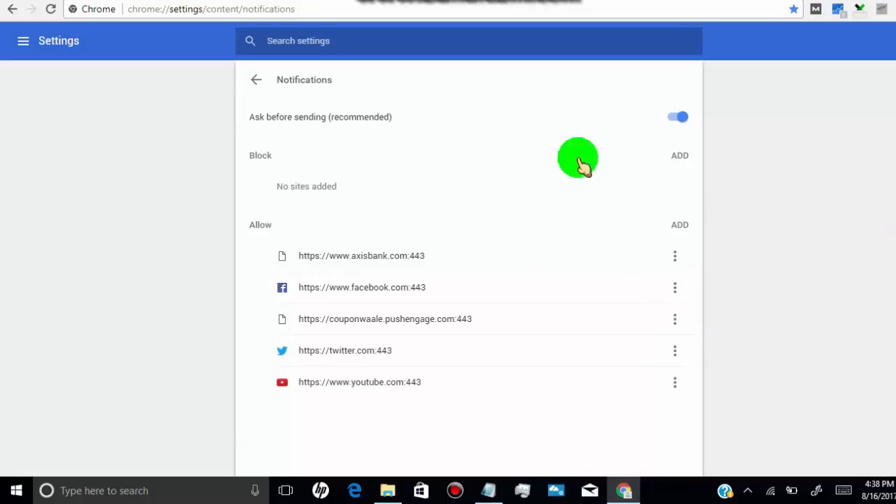
pyautogui.moveTo(279, 130)
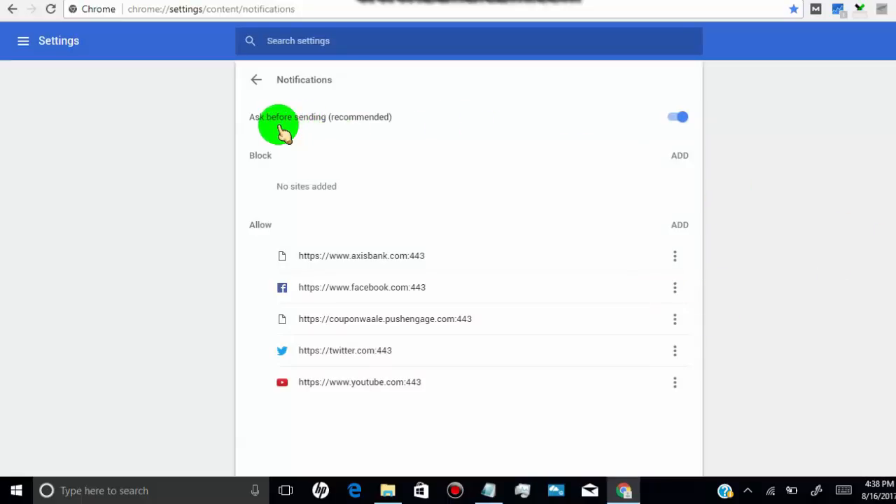
pyautogui.moveTo(360, 133)
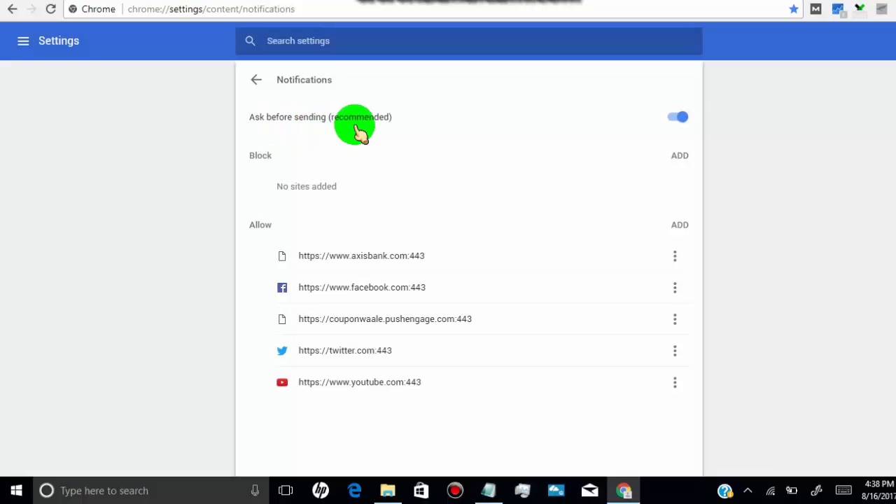
pyautogui.moveTo(643, 147)
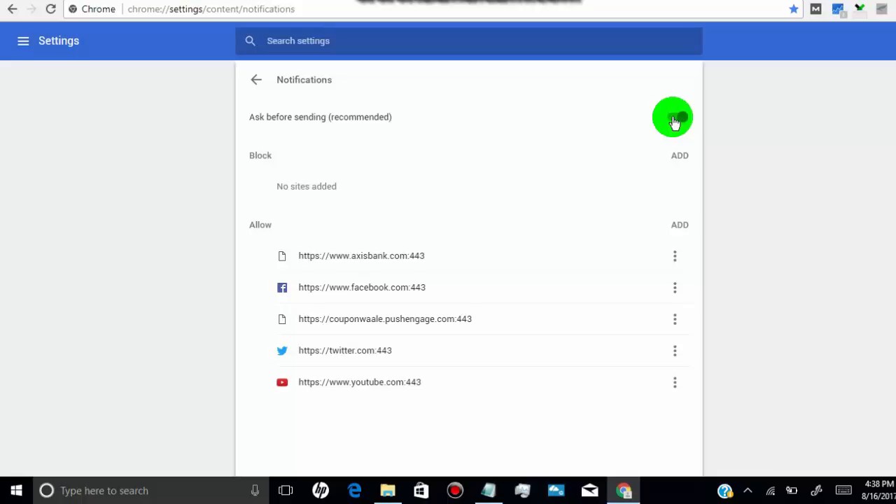
pyautogui.click(676, 117)
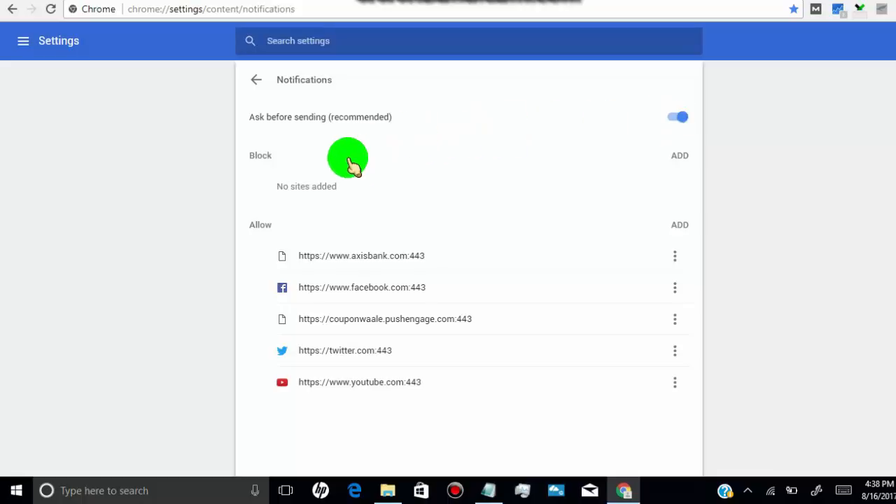
pyautogui.moveTo(287, 231)
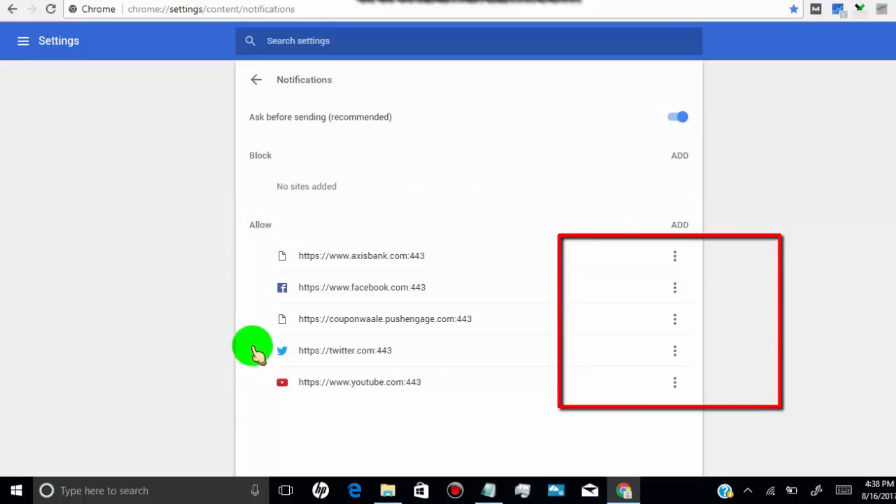
pyautogui.moveTo(226, 432)
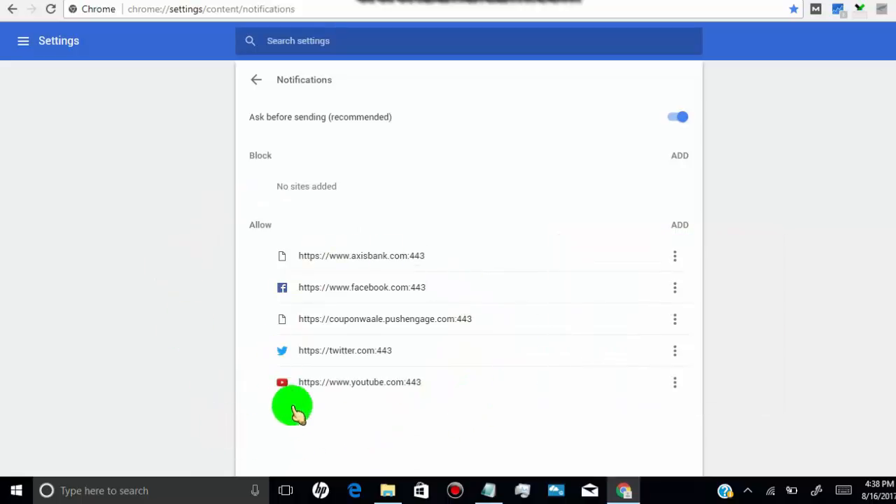
pyautogui.moveTo(272, 364)
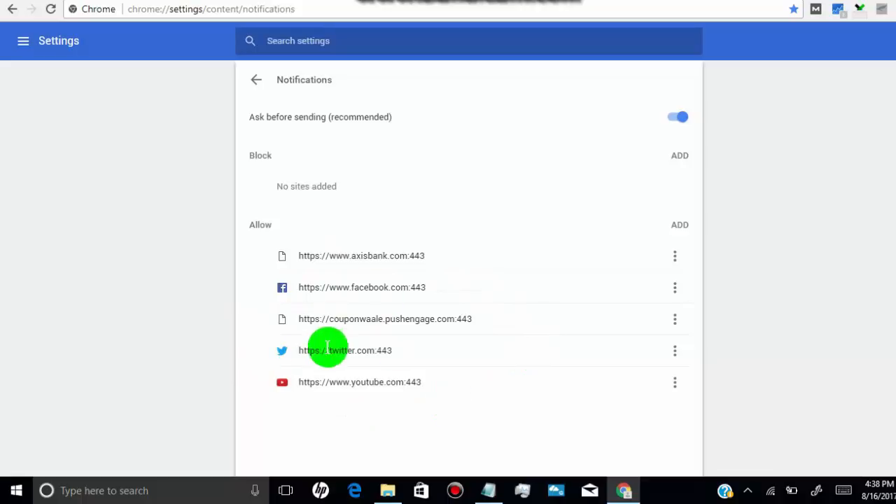
pyautogui.moveTo(674, 287)
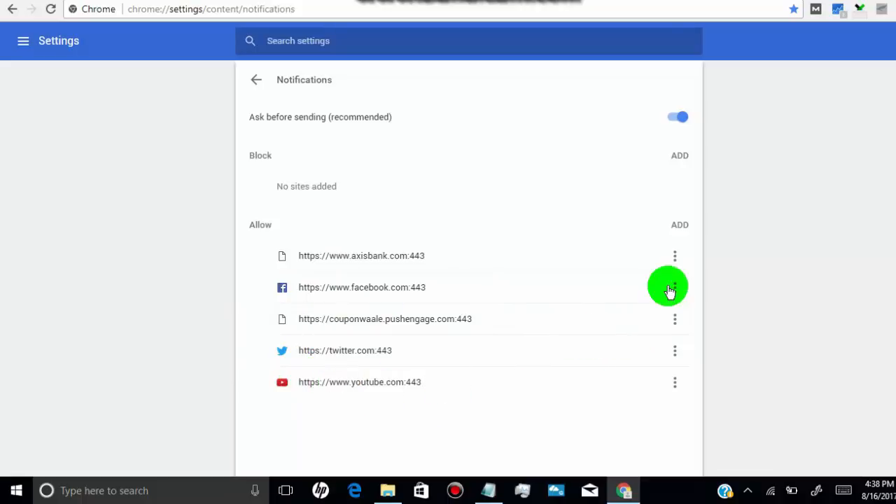
pyautogui.moveTo(674, 287)
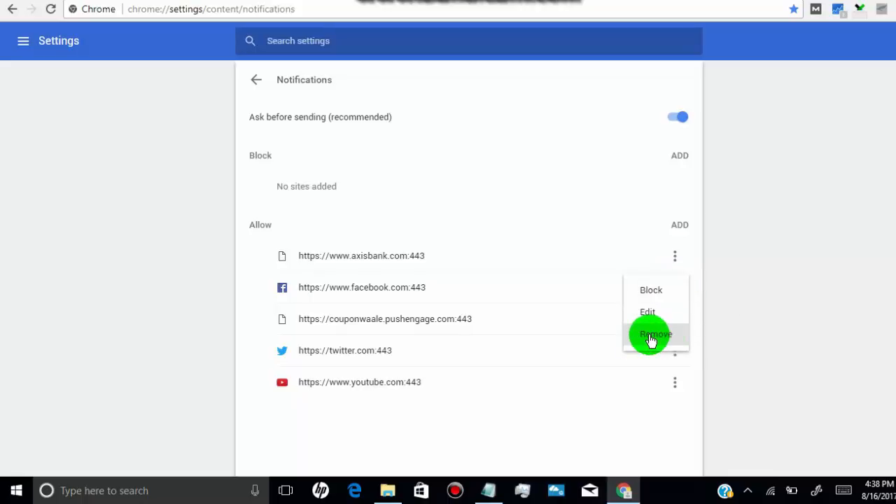
# Remove facebook.com and axisbank.com from Allow; block couponwaale.pushengage.com, then remove it from Block.
pyautogui.click(655, 334)
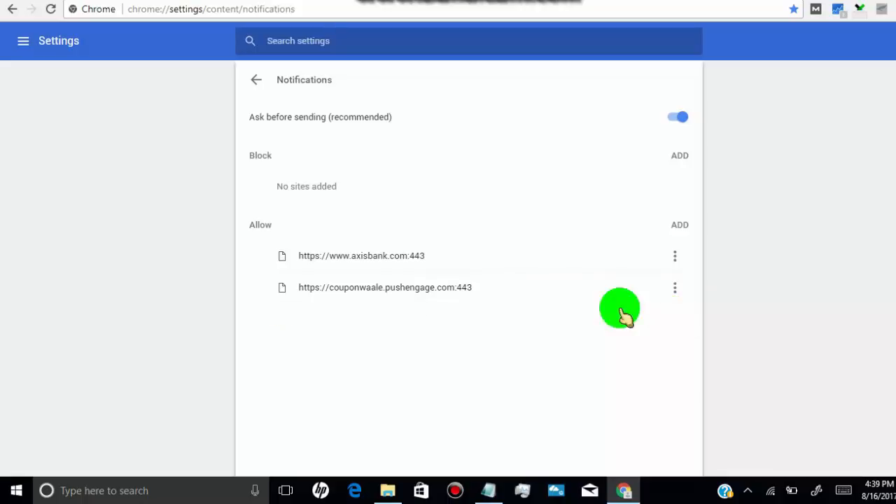
pyautogui.click(674, 287)
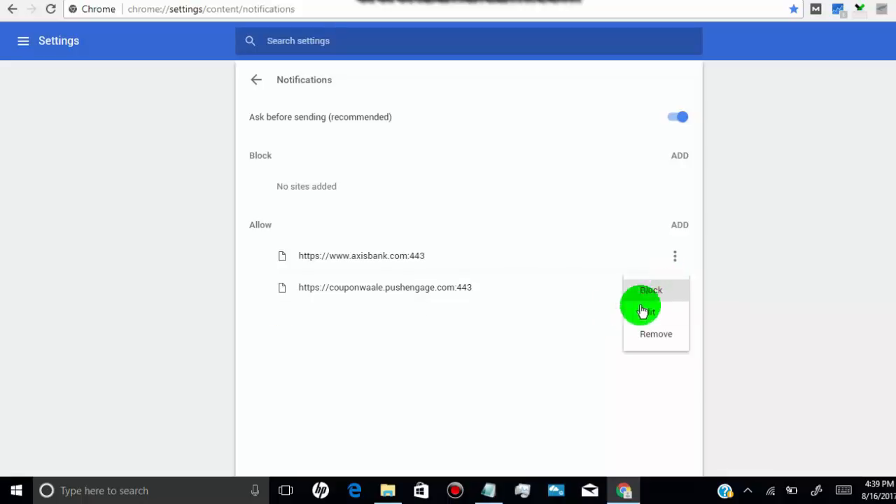
pyautogui.click(650, 290)
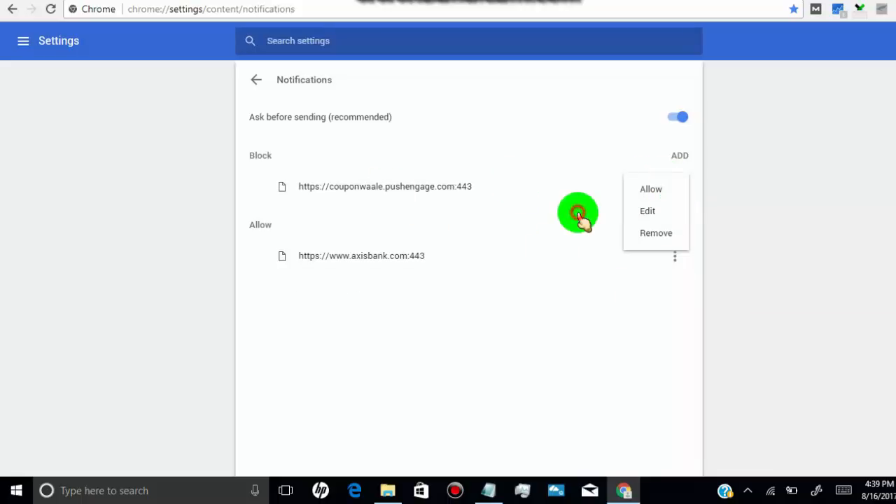
pyautogui.click(674, 256)
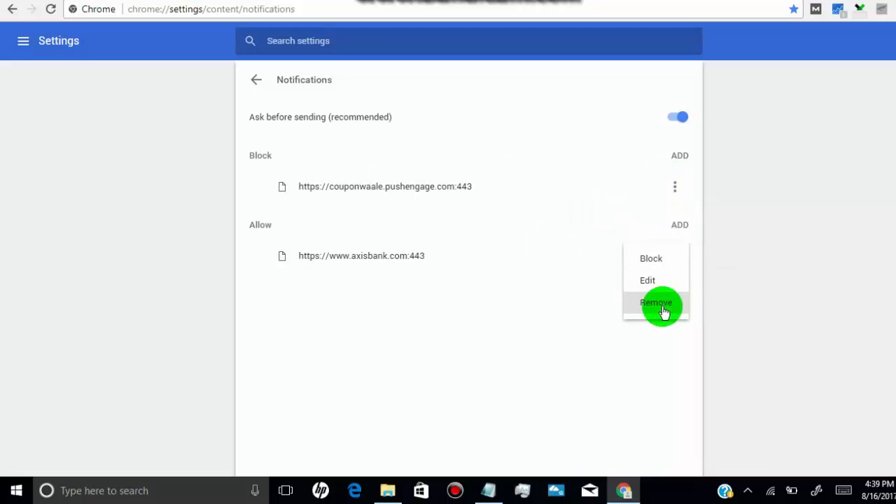
pyautogui.click(656, 302)
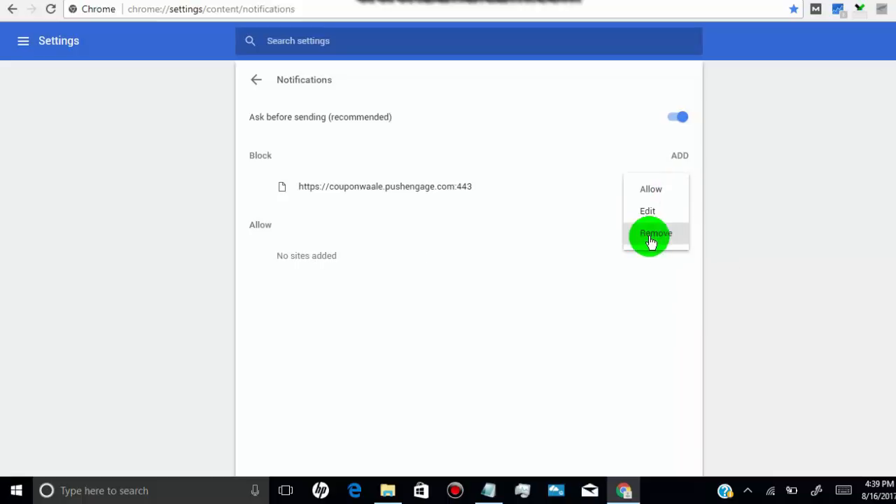
pyautogui.click(655, 233)
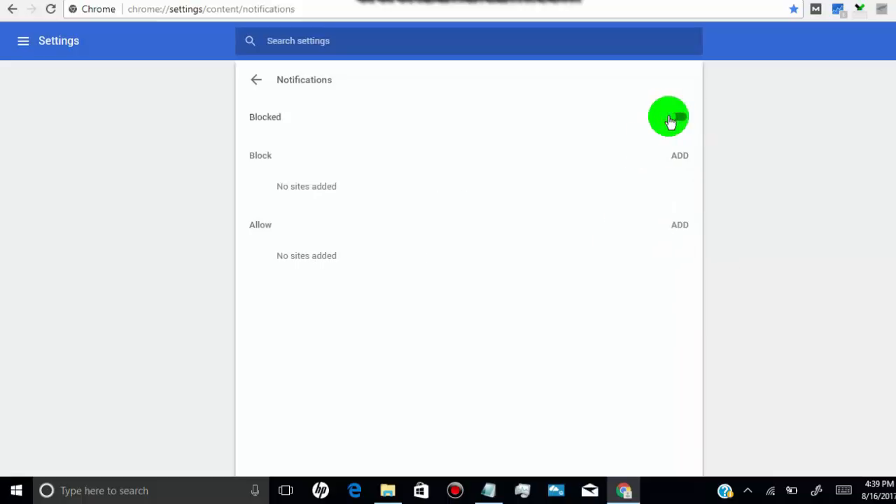
# Turn off the 'Ask before sending' toggle so notifications read Blocked.
pyautogui.click(675, 117)
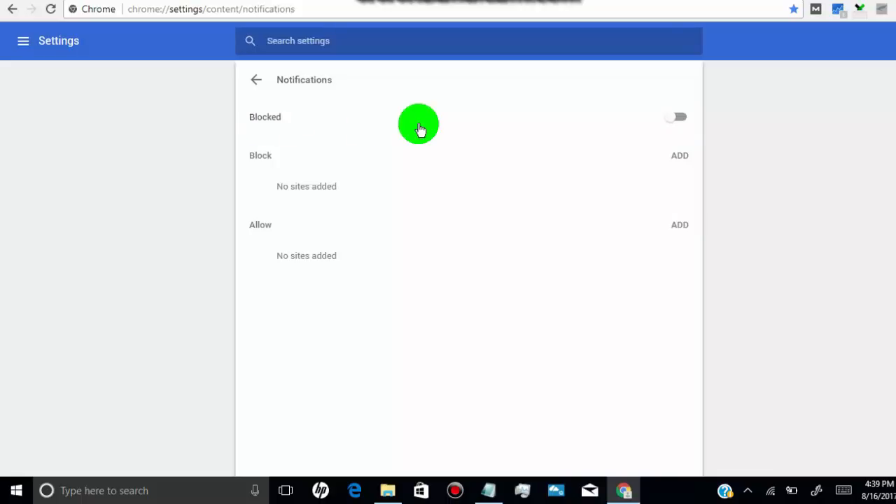
pyautogui.moveTo(760, 346)
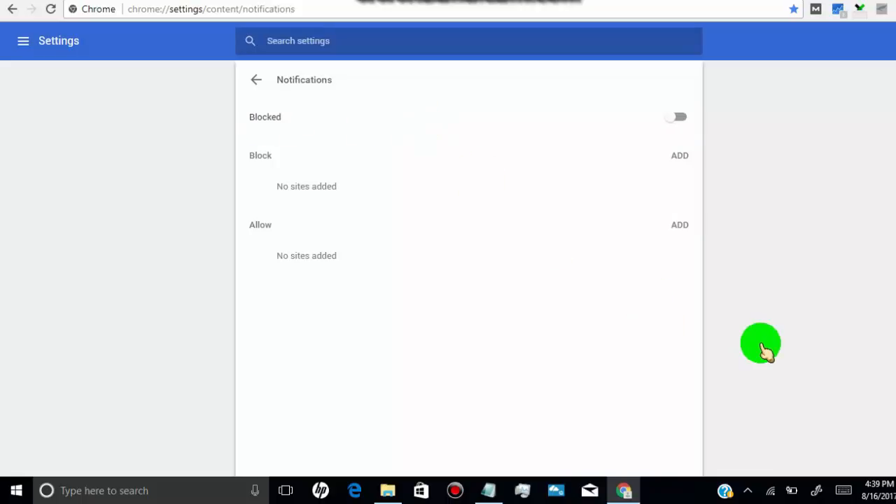